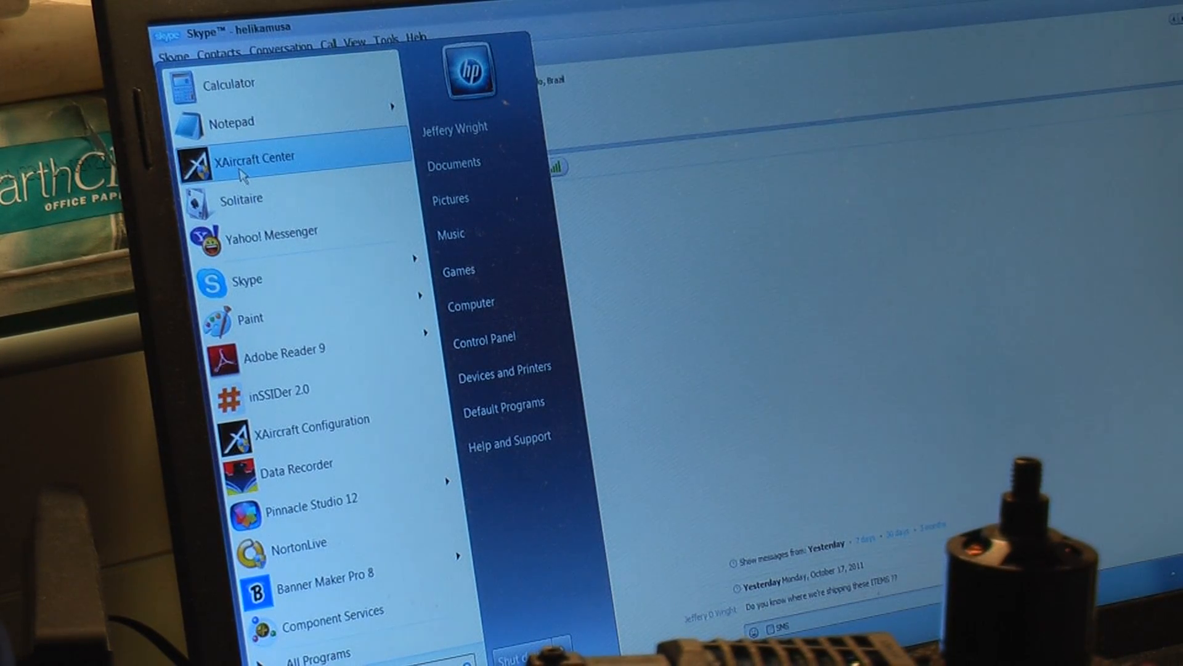
Launch XAircraft Center from the Start menu program list
left_click(255, 156)
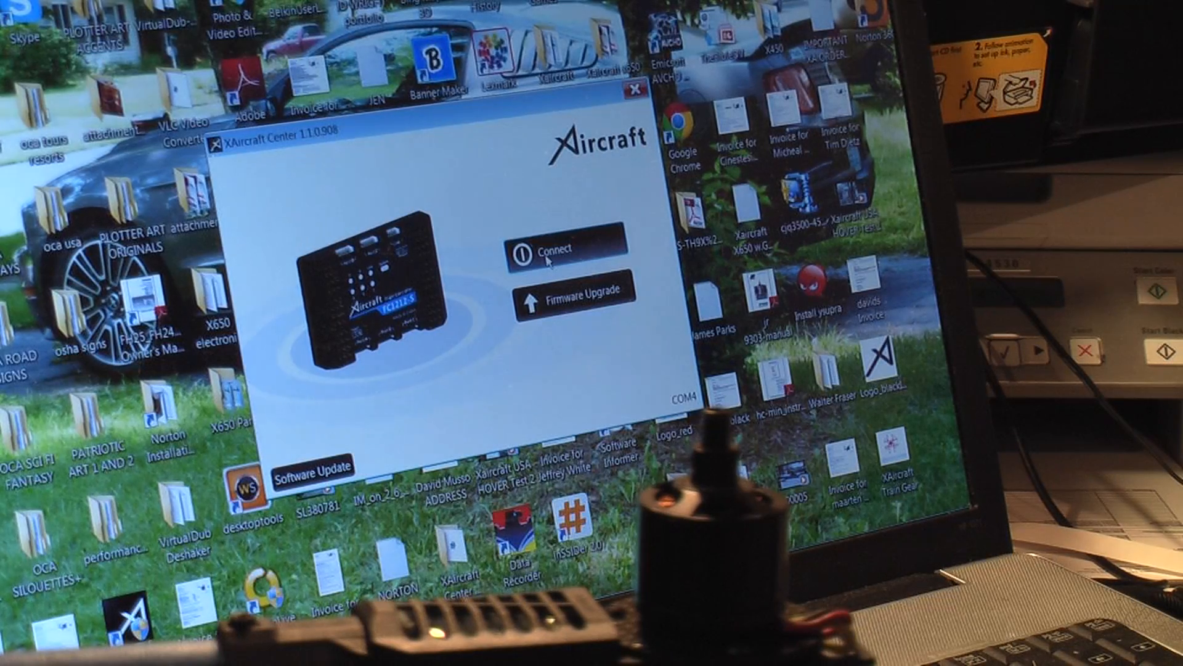
Connect to the FC1212-S flight controller, showing the X650 V-8 profile as current
left_click(576, 251)
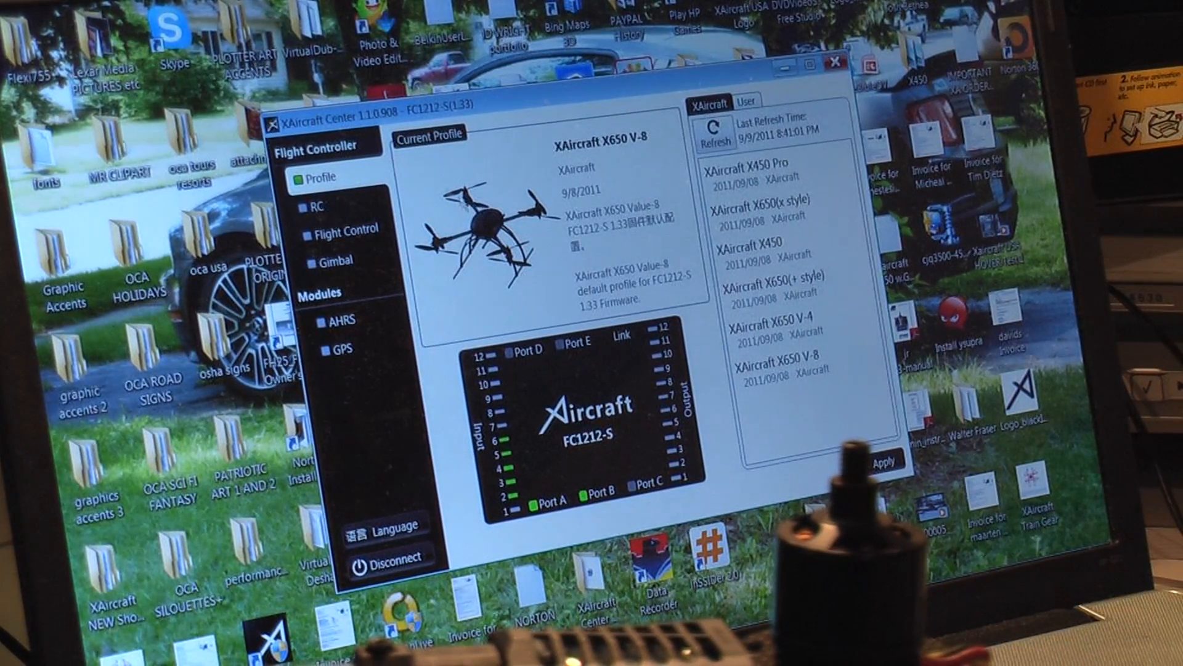
Show the RC page with live throttle, pitch, roll and yaw inputs in ATT mode
left_click(340, 349)
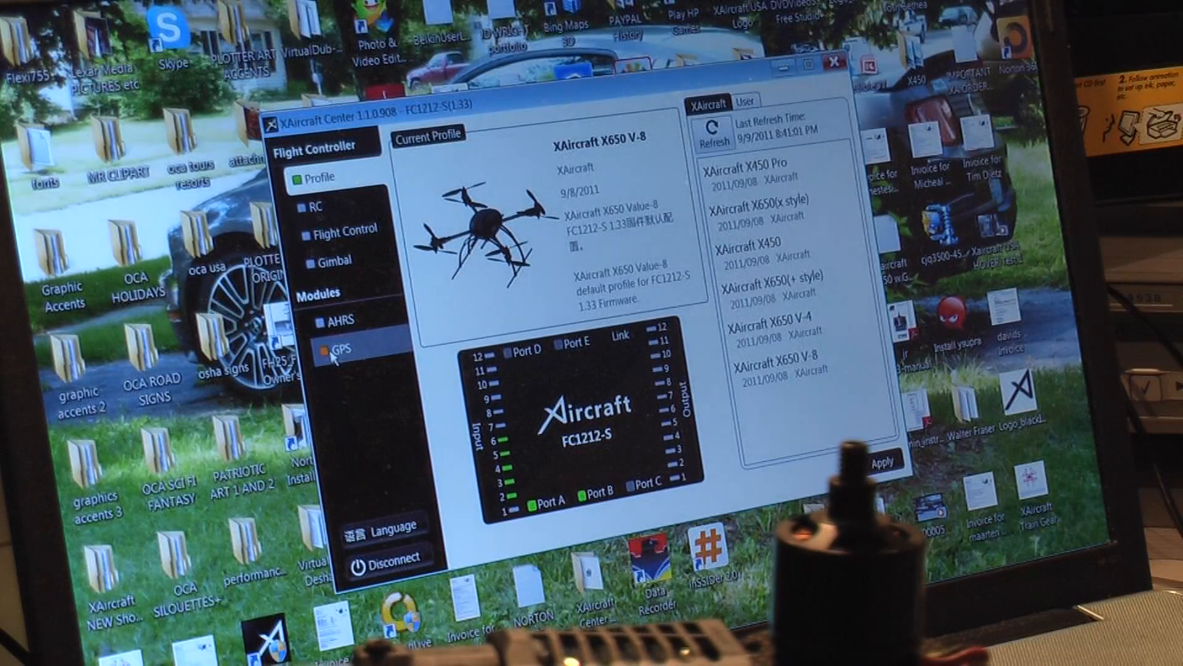
left_click(340, 319)
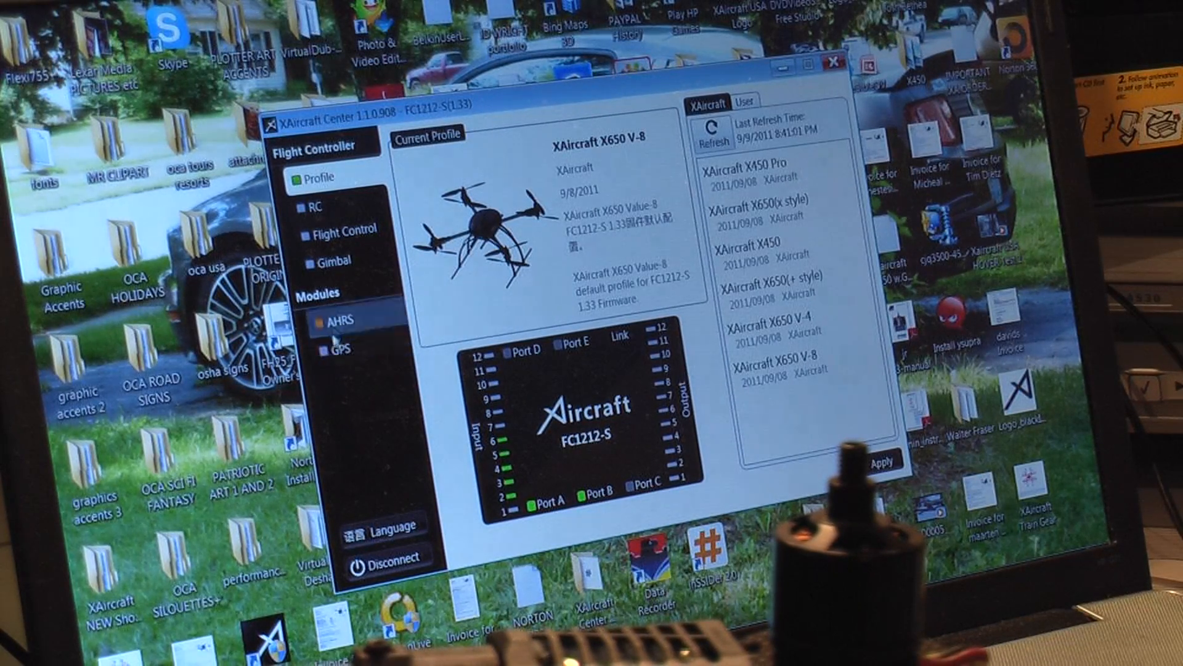
left_click(340, 260)
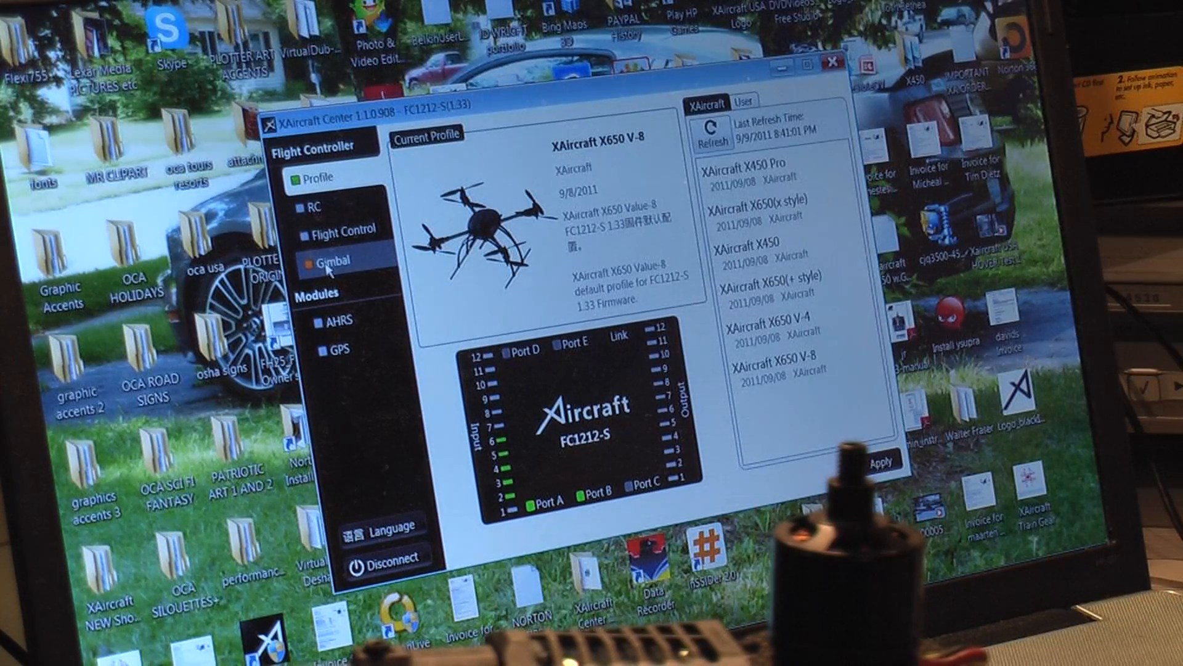
left_click(343, 231)
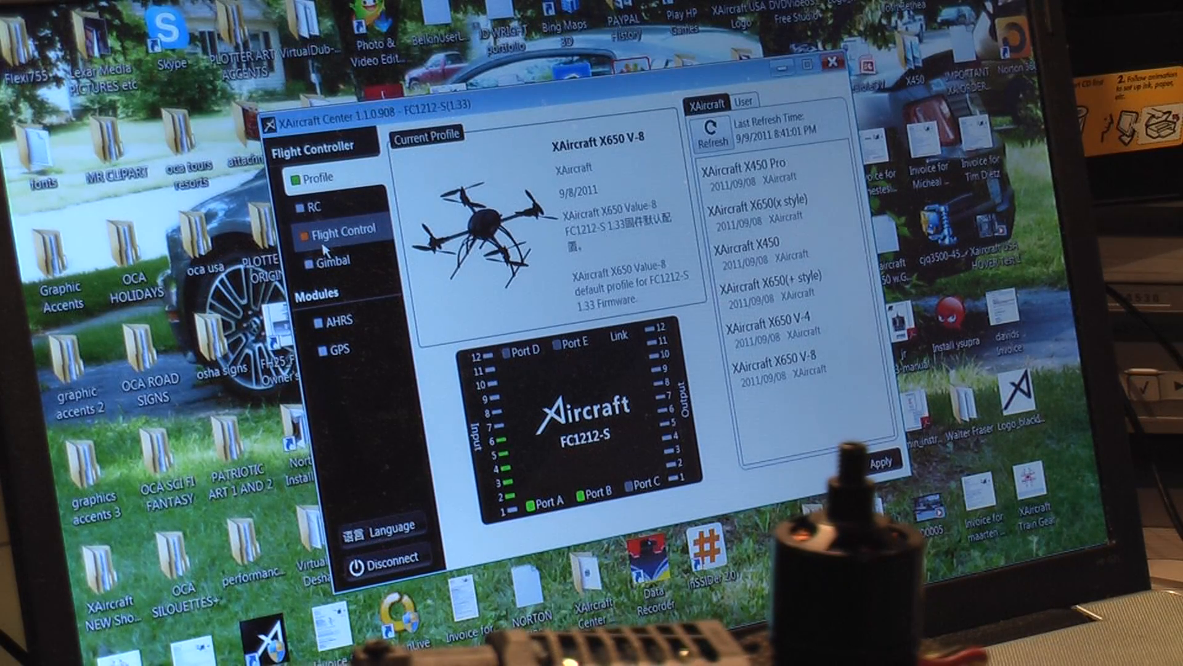
left_click(309, 206)
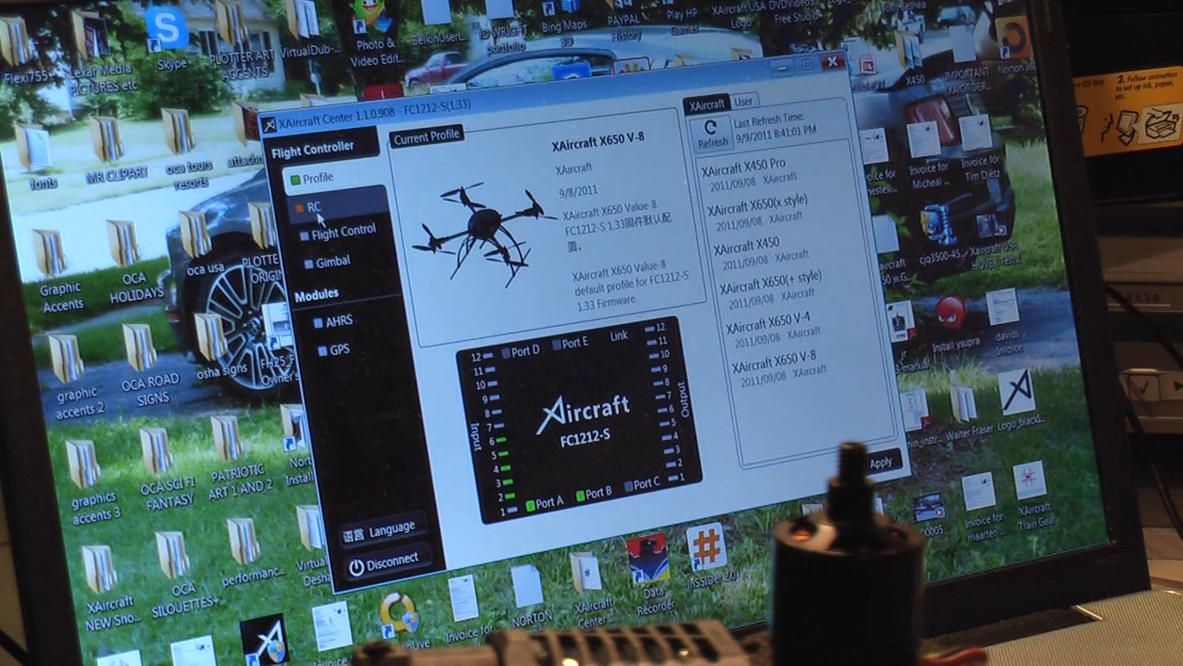
left_click(309, 206)
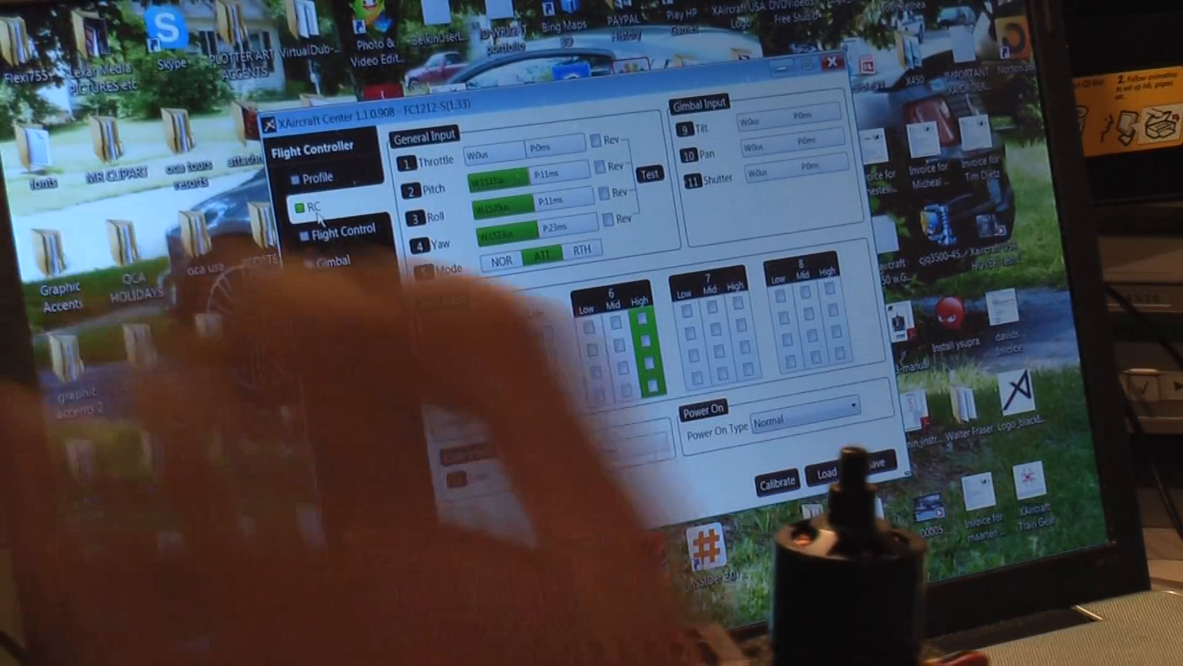
left_click(301, 206)
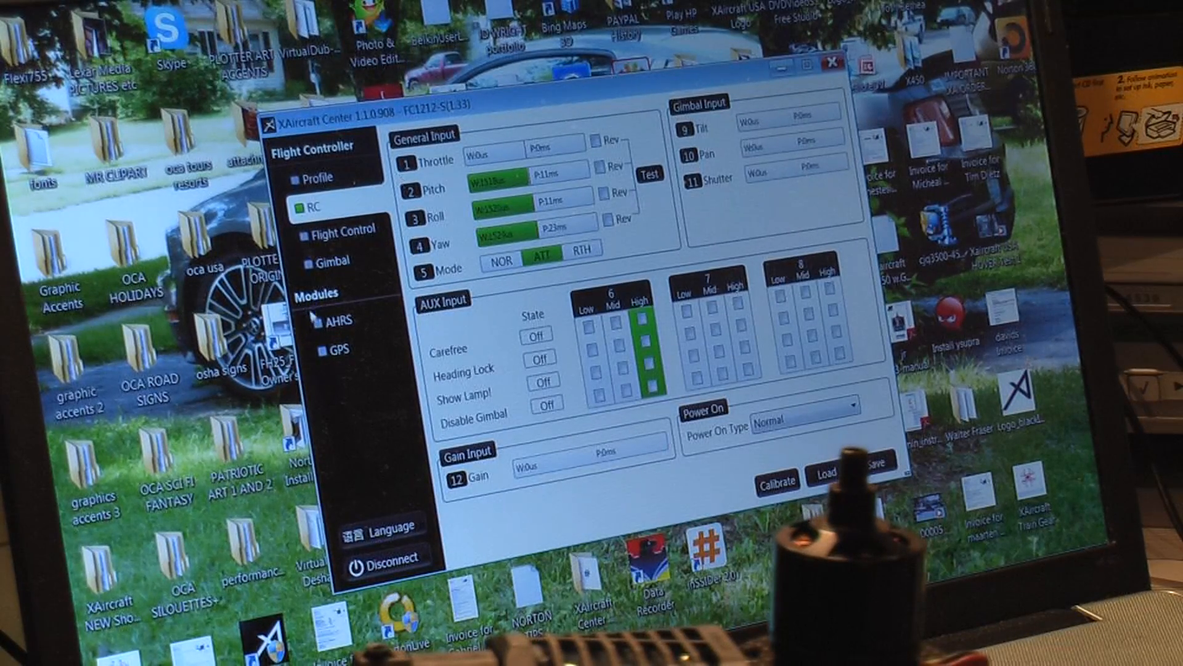
Review the flight control gains (all at 50), then return to the X650 V-8 profile page
left_click(347, 236)
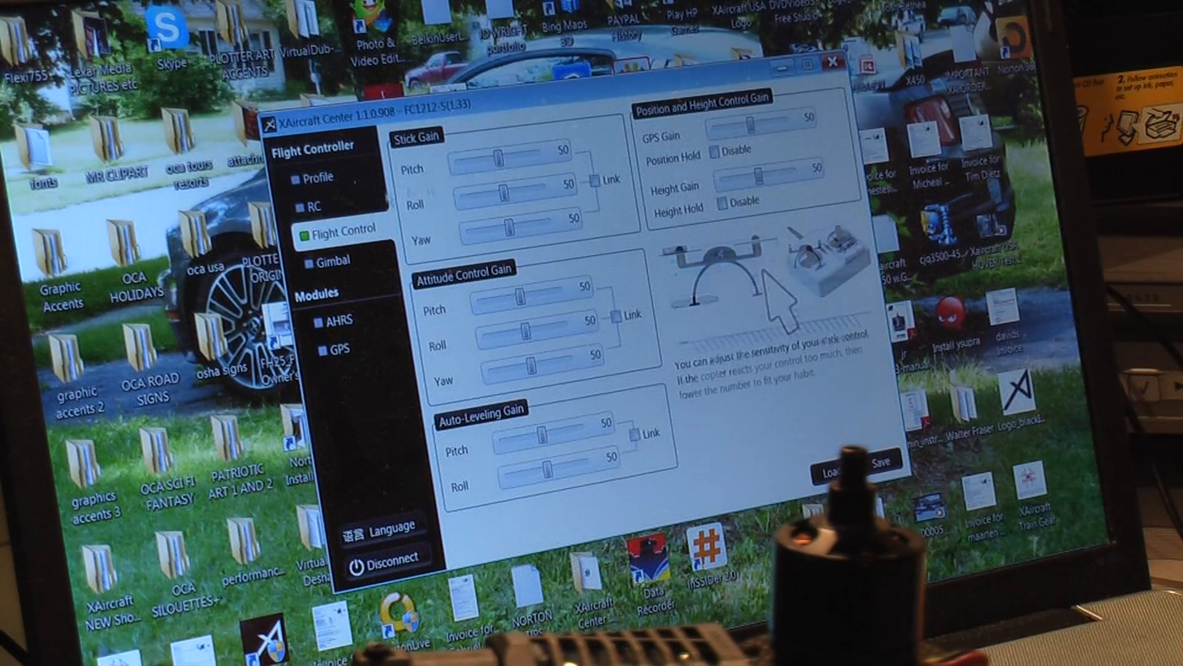
left_click(318, 176)
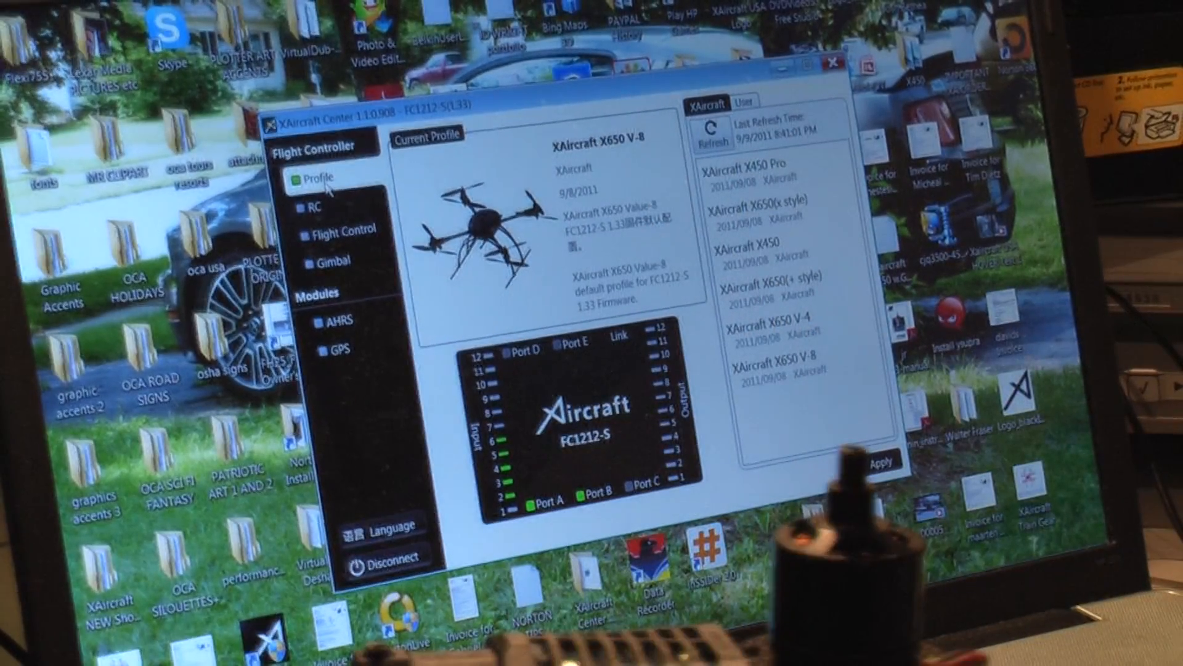
Show the gimbal settings with tilt home 1500 us, shutter home 2100 us, gains at 70
left_click(317, 207)
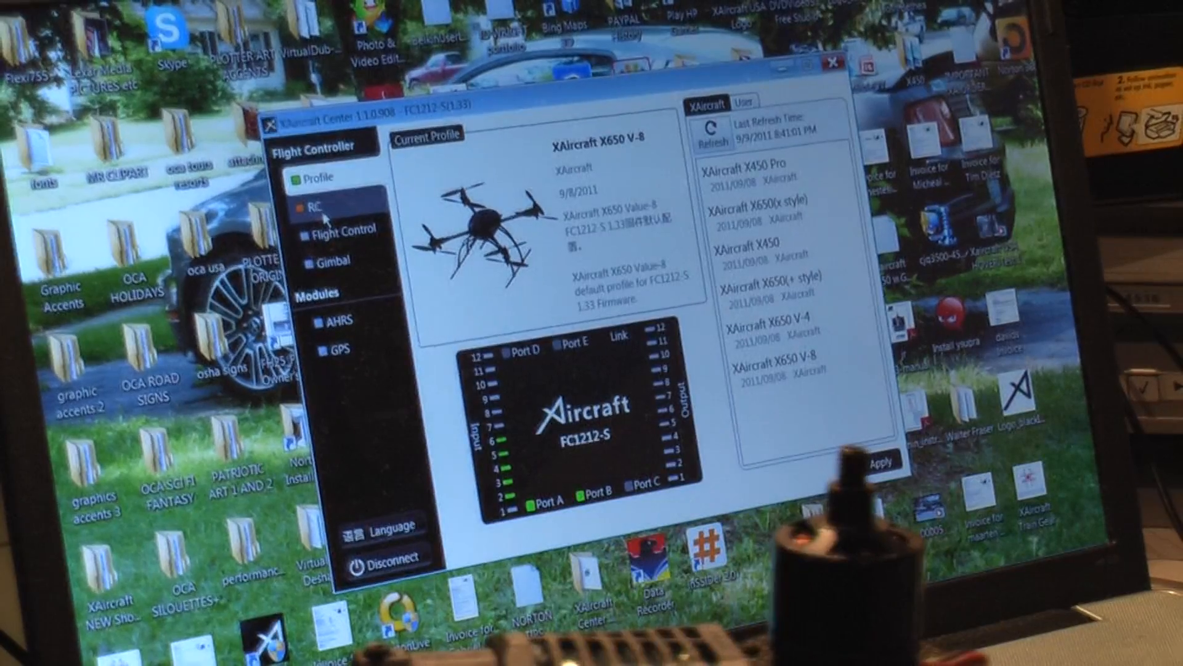
left_click(314, 206)
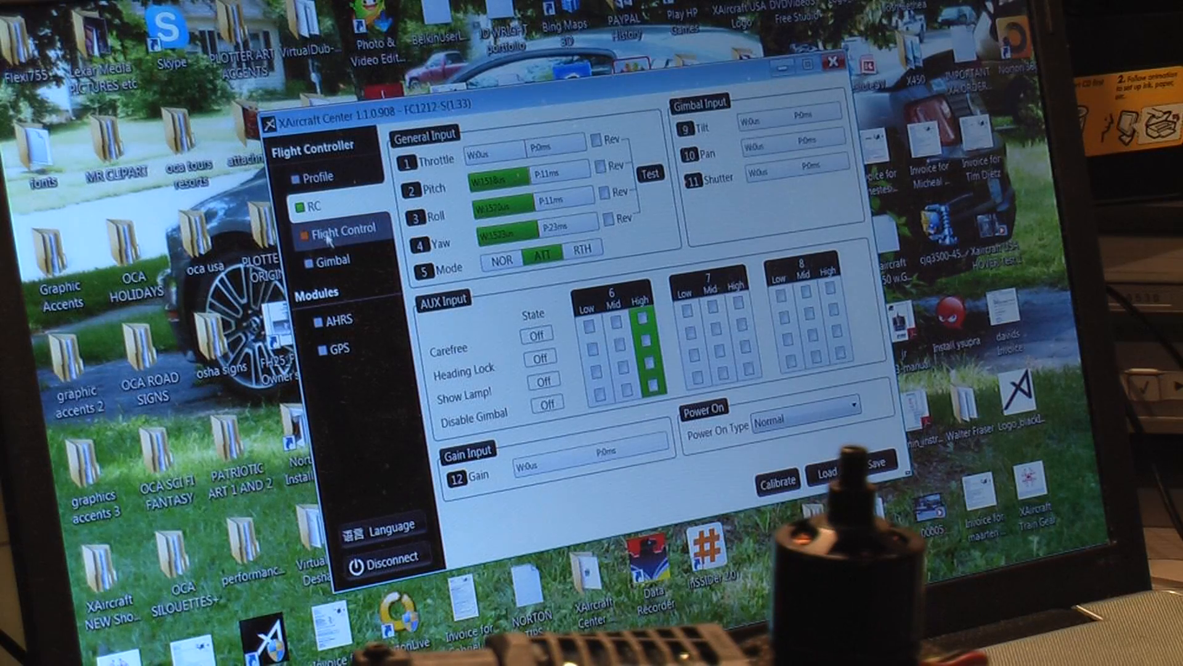
left_click(330, 260)
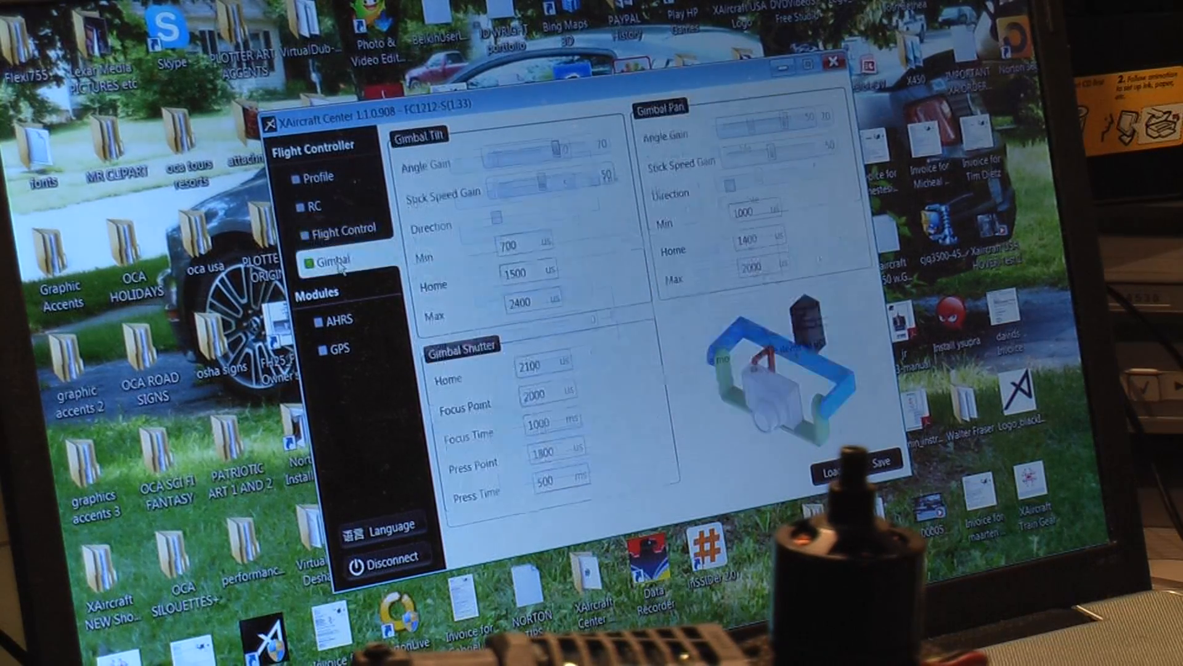
left_click(340, 315)
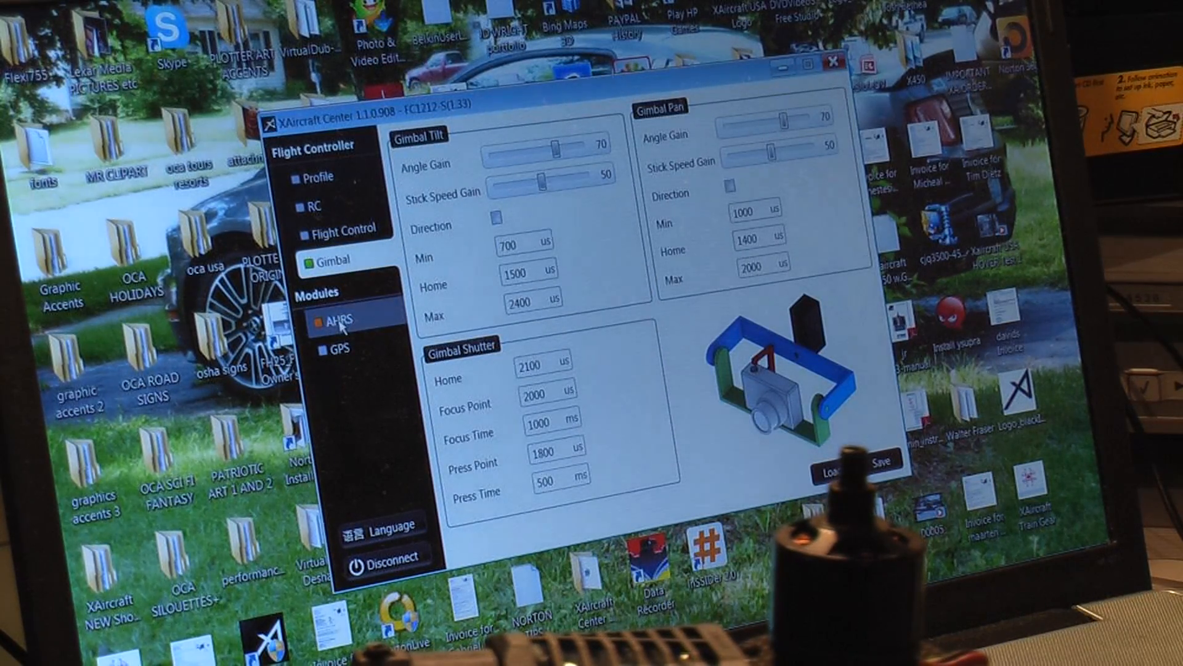